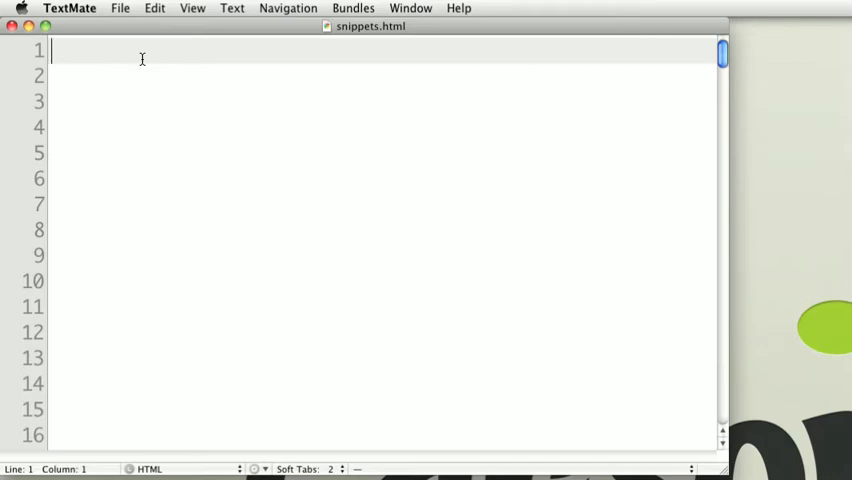
mouse_move(200, 112)
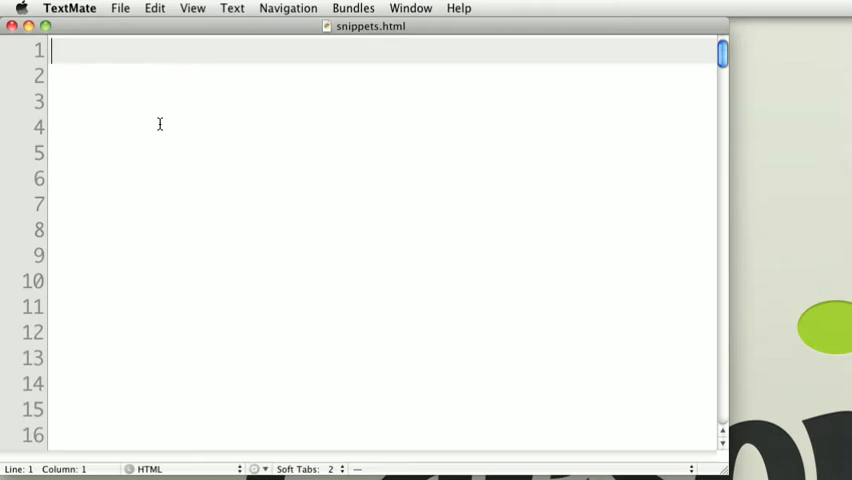
Expand div into a full div block, type foo and form, then show the Bundle Editor.
type("d")
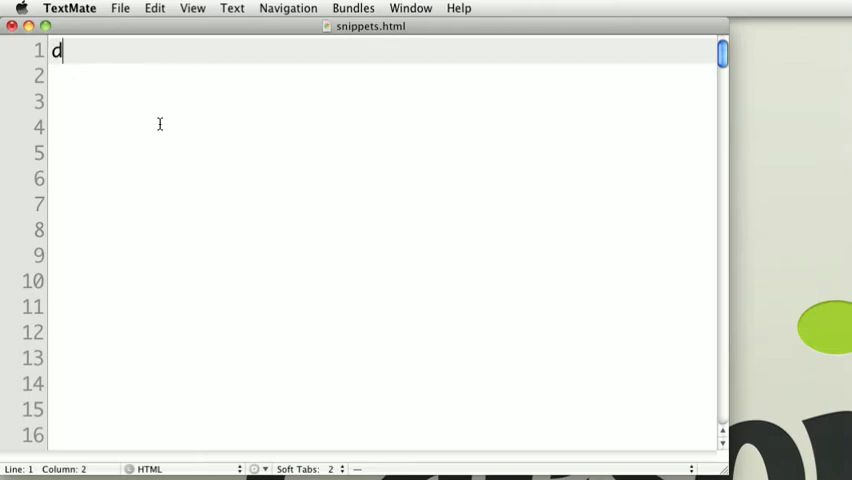
type("iv")
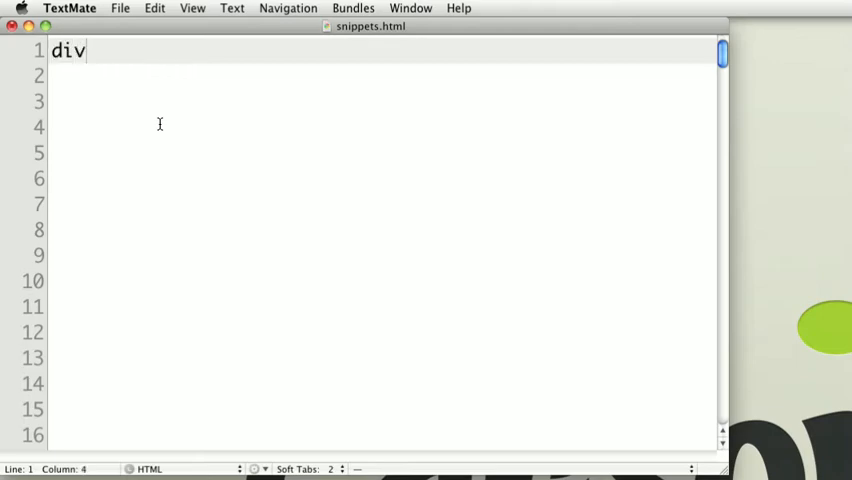
key("Tab")
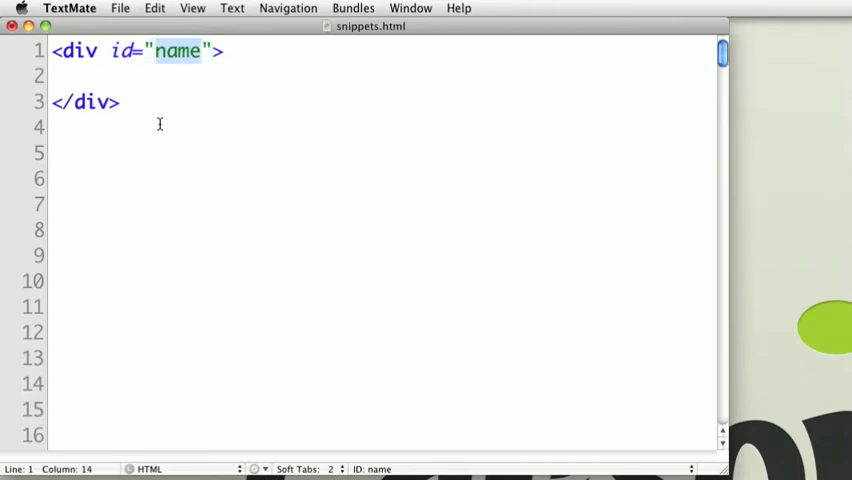
type("foo")
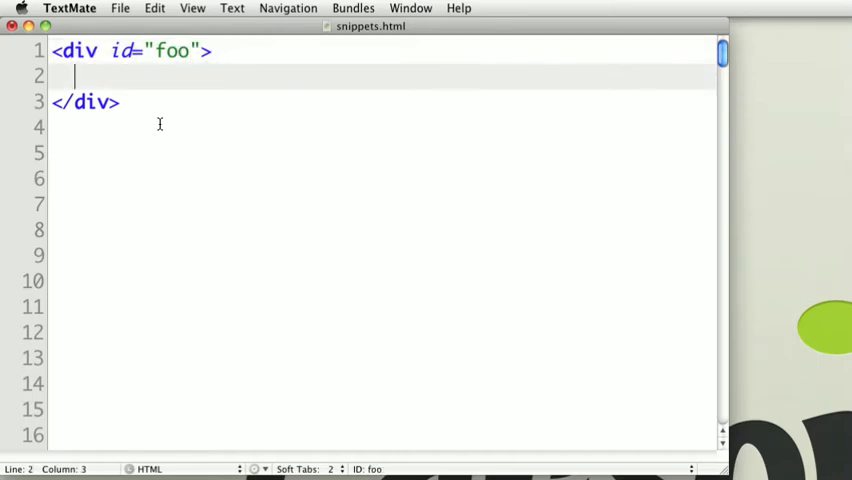
type("form")
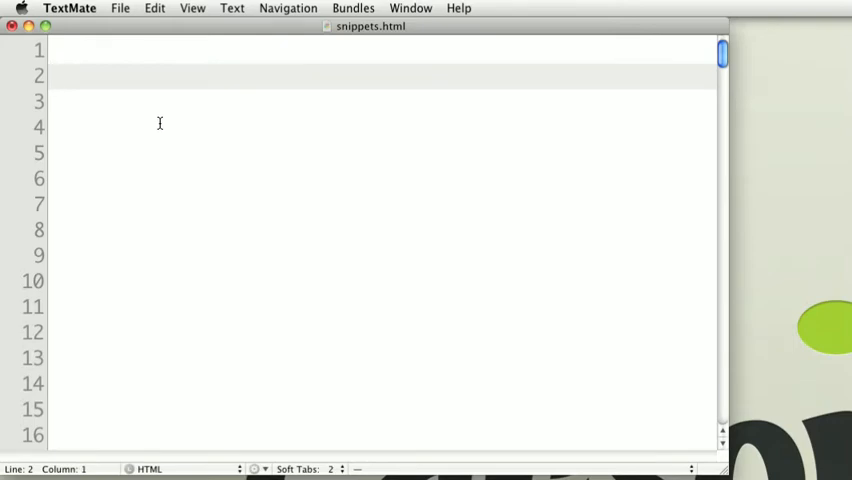
mouse_move(212, 95)
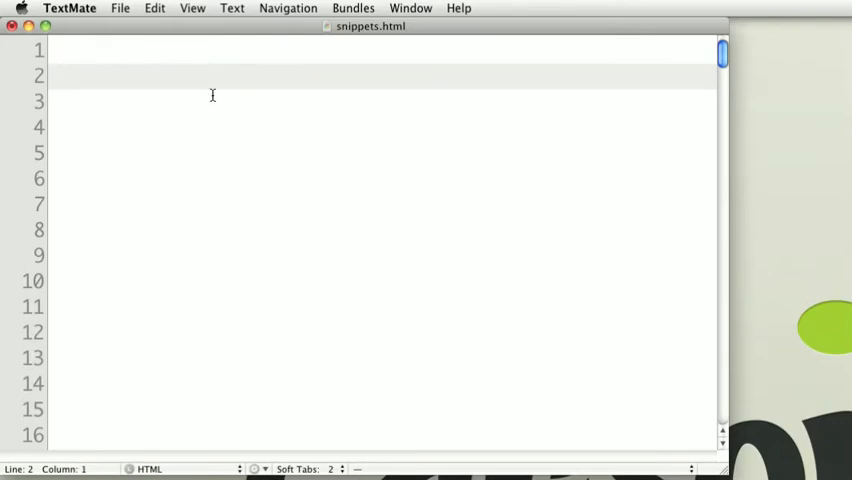
left_click(353, 8)
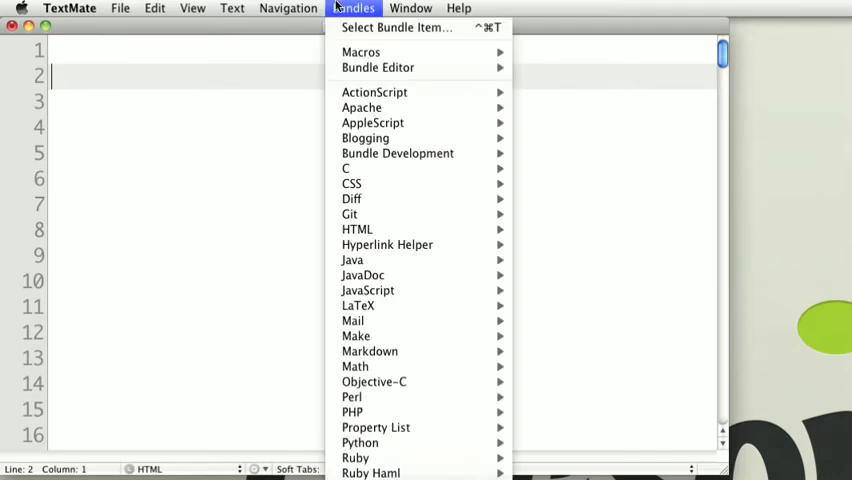
mouse_move(378, 67)
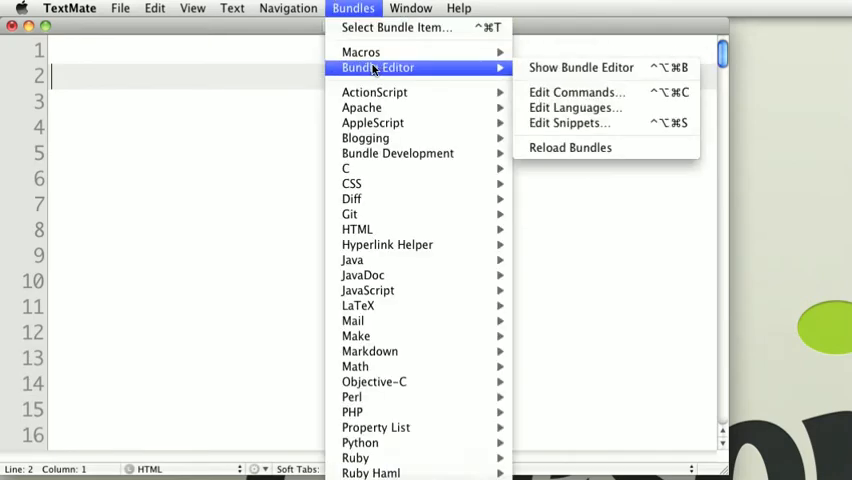
left_click(581, 67)
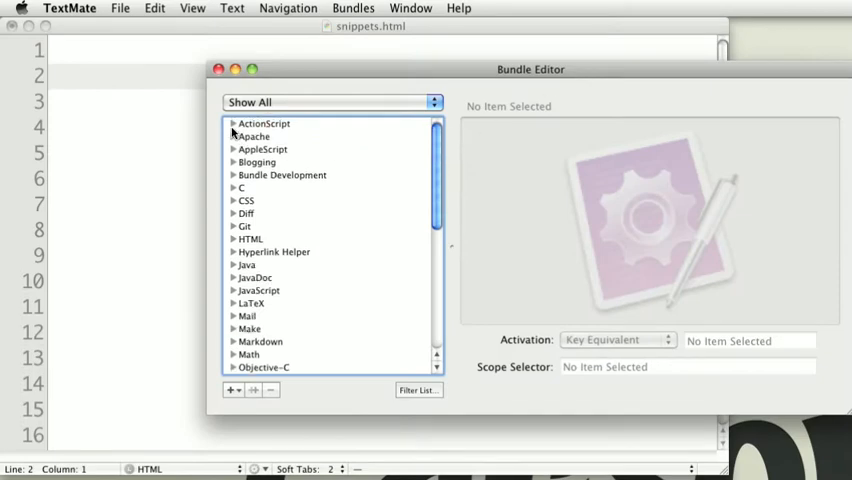
Browse ActionScript's case snippet, then view the HTML bundle's Div snippet with trigger div.
left_click(233, 123)
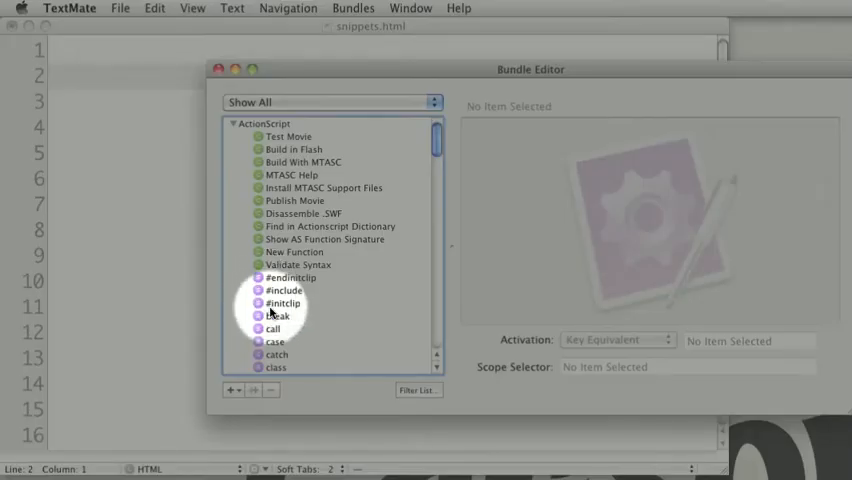
left_click(274, 342)
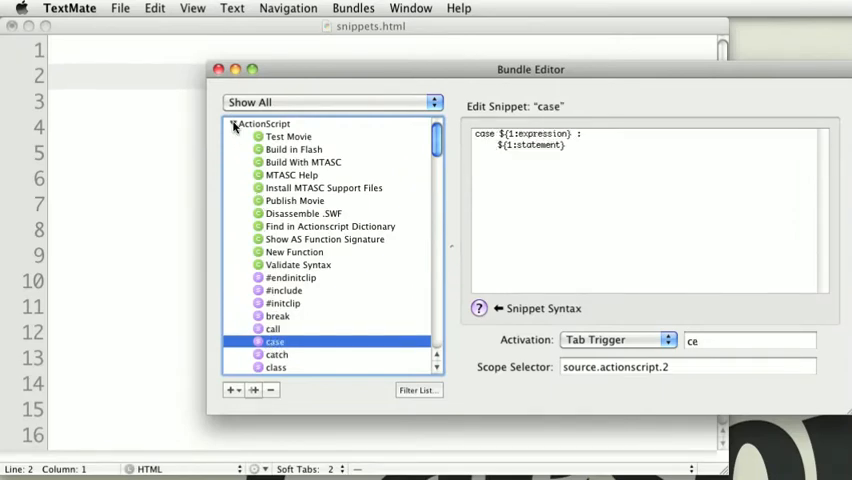
left_click(233, 123)
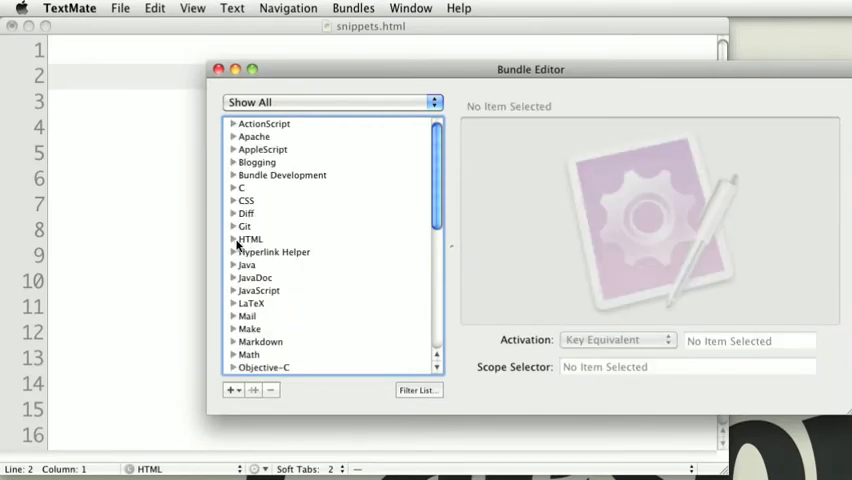
left_click(233, 239)
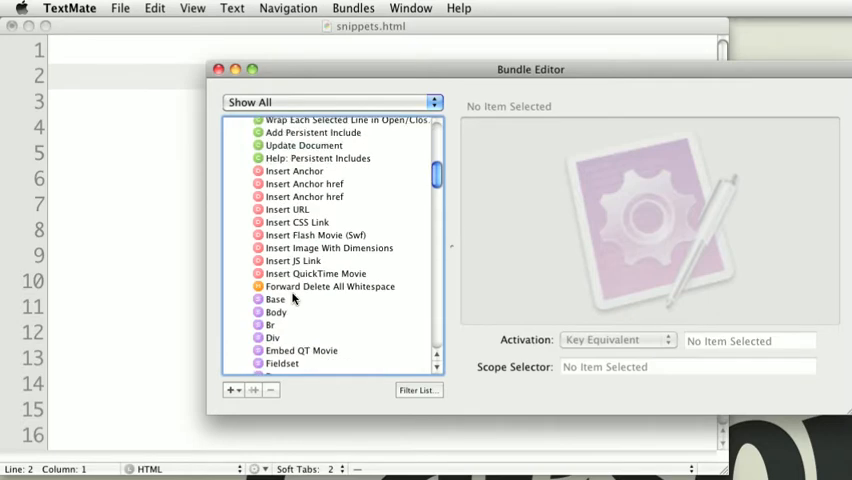
scroll("down", 3)
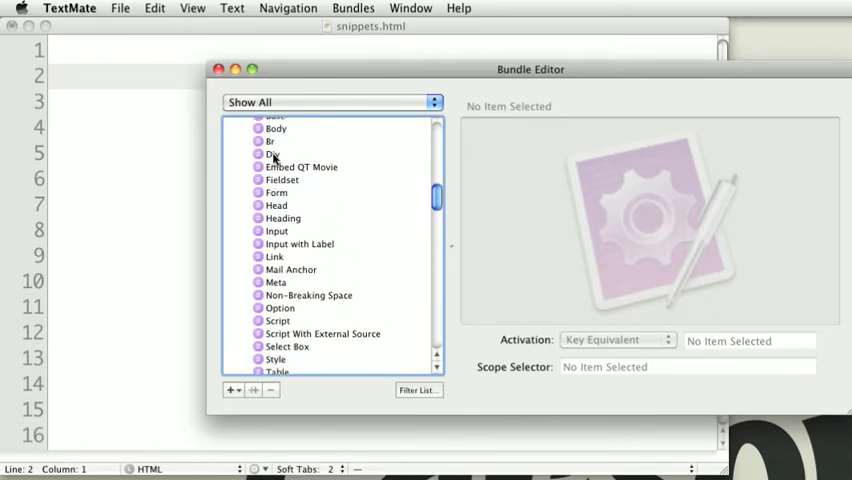
left_click(271, 154)
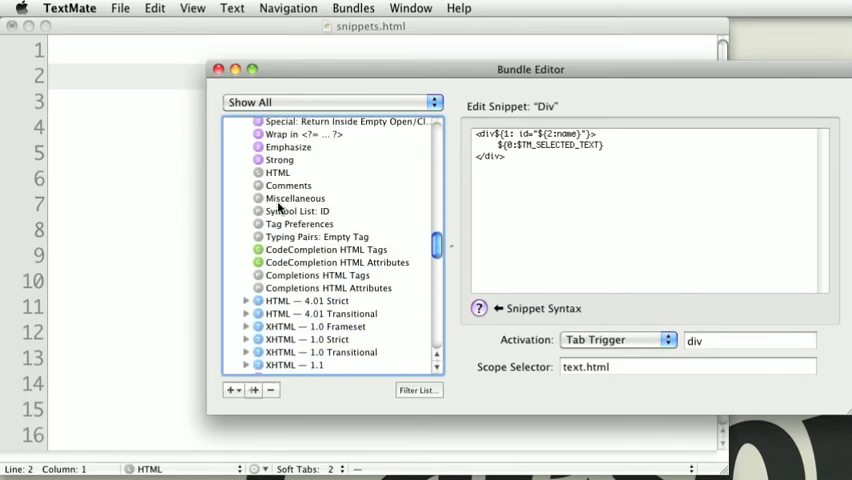
Create a new snippet item and name it 'Li > a'.
left_click(232, 390)
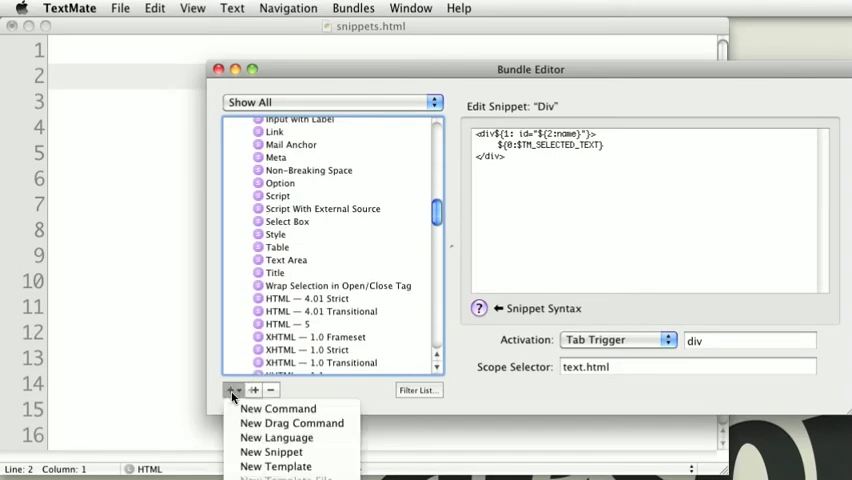
mouse_move(291, 423)
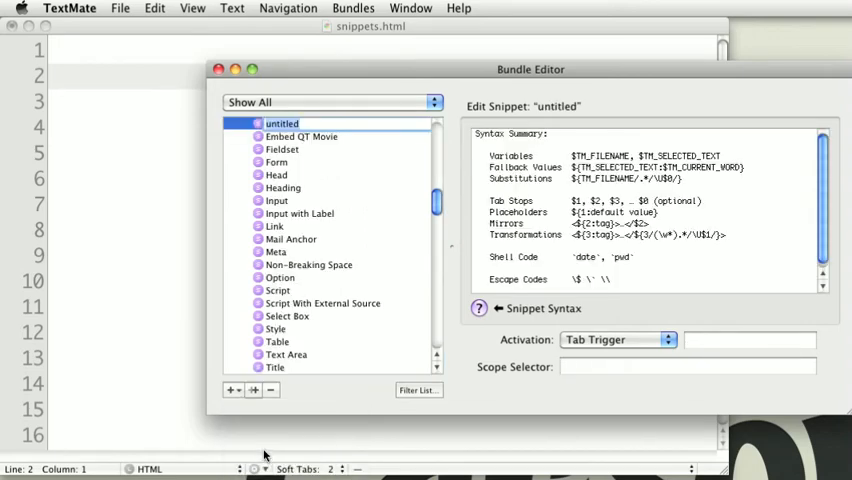
scroll("down", 3)
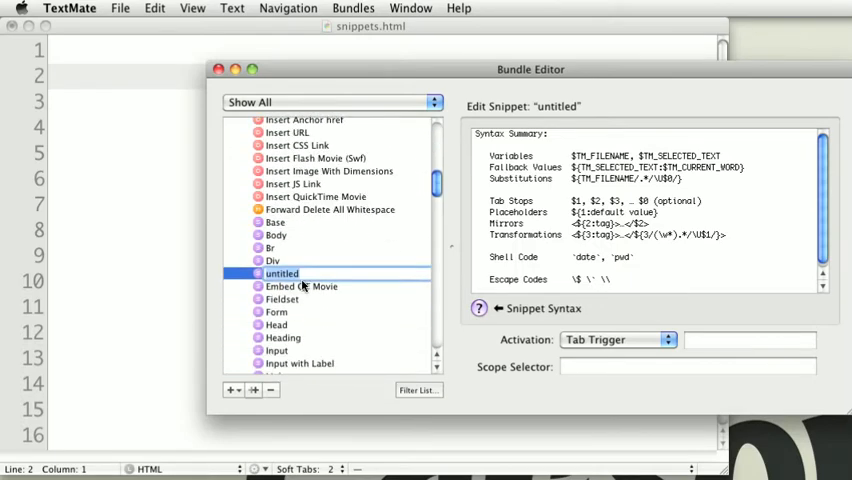
mouse_move(305, 286)
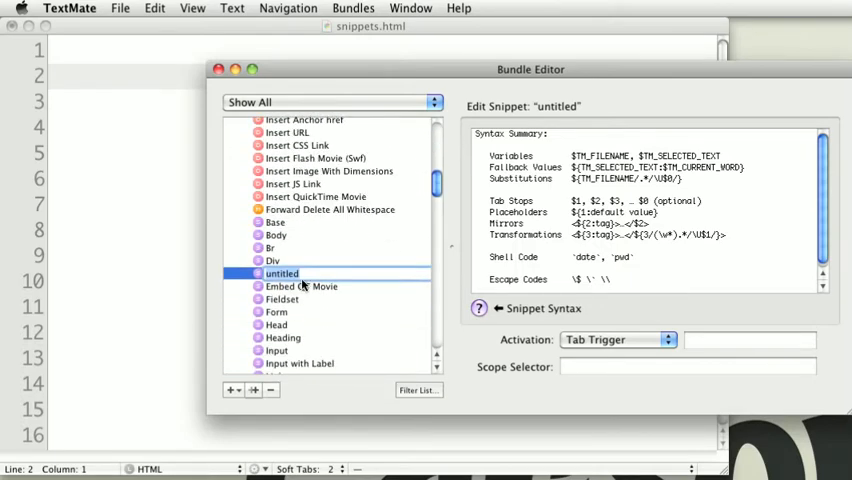
type("Li")
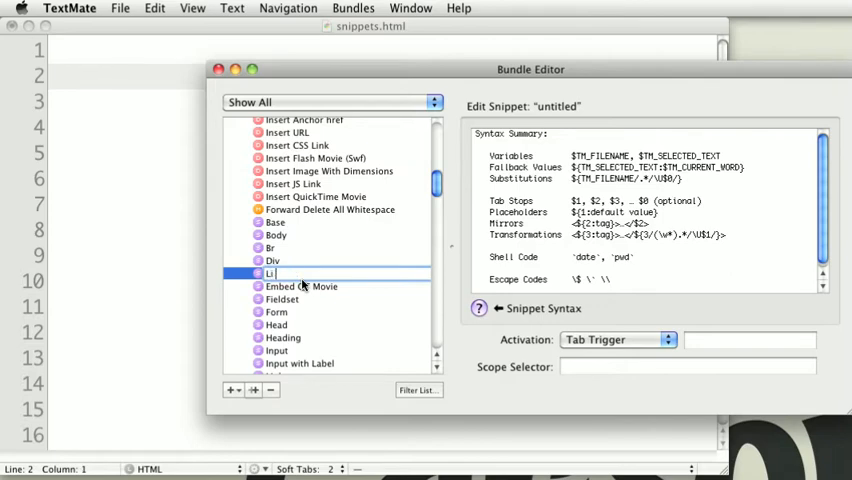
type(">")
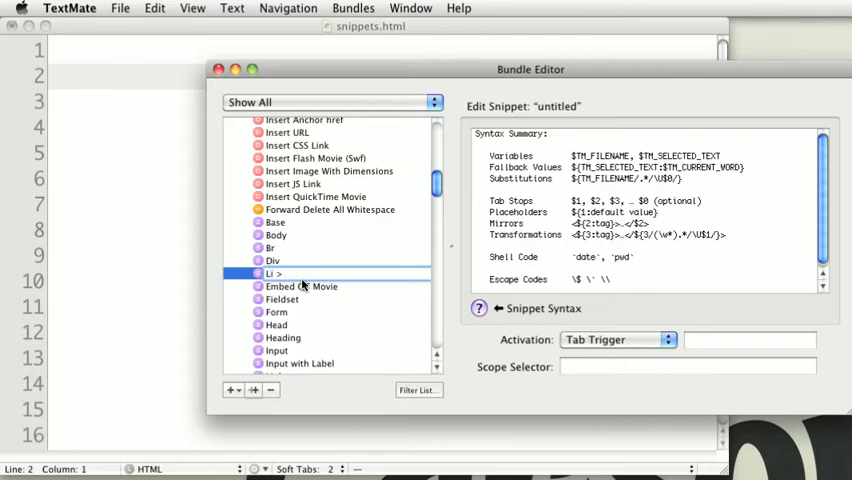
type("a")
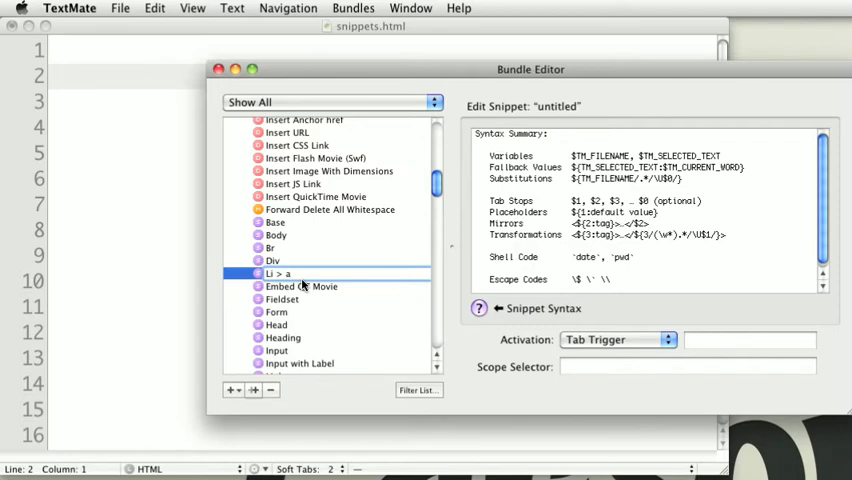
left_click(278, 273)
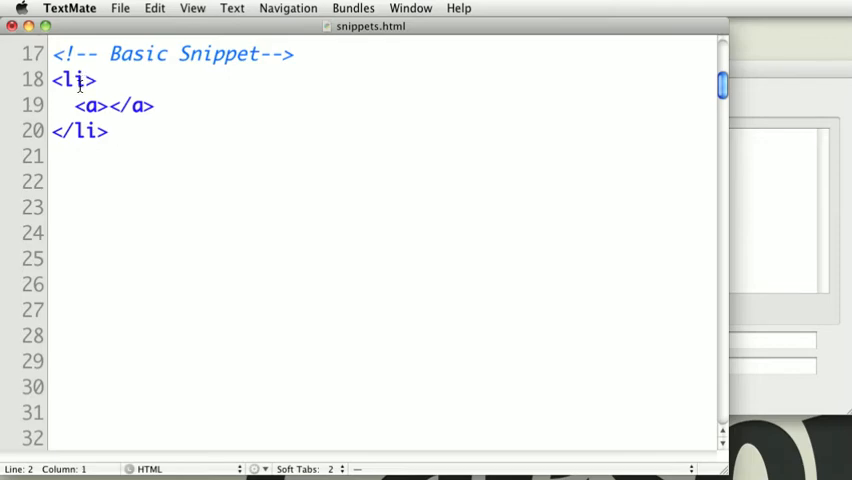
mouse_move(115, 131)
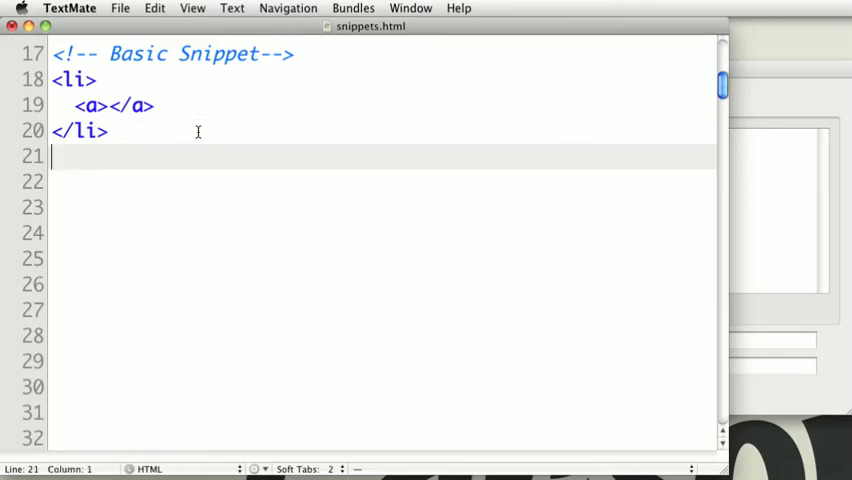
Try typing lia in snippets.html, then select the li and a markup on lines 18–20.
type("lia")
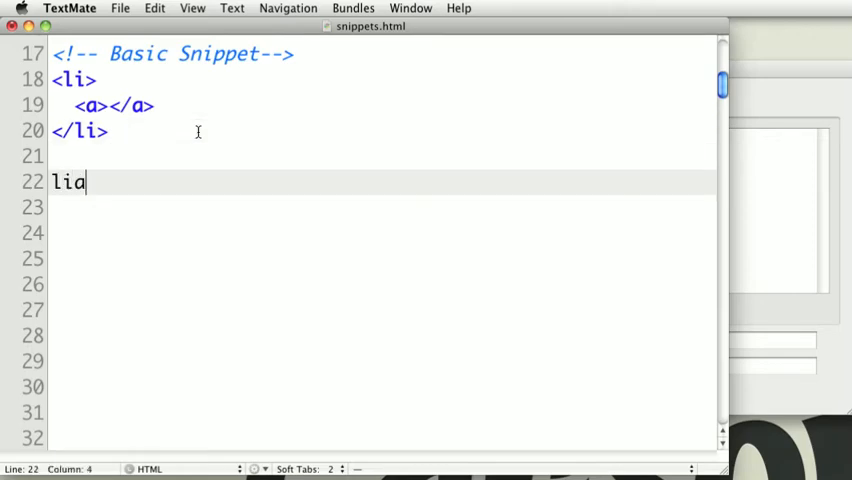
type("\" \"")
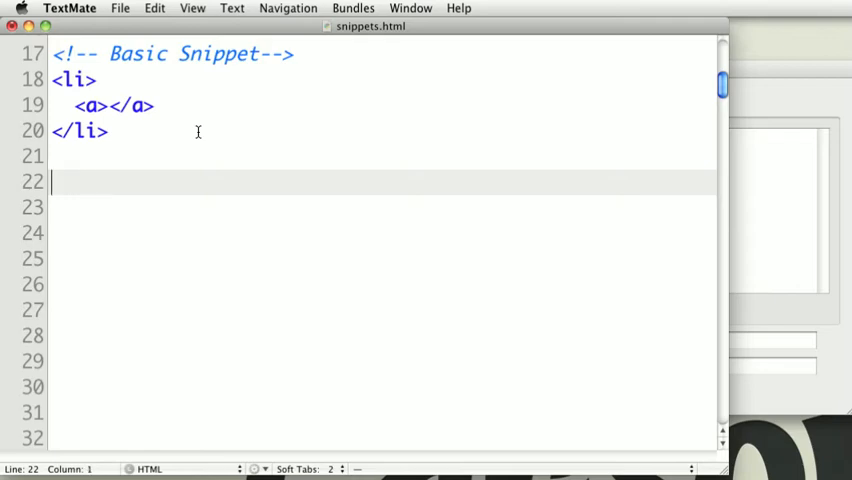
left_click_drag(55, 80, 110, 130)
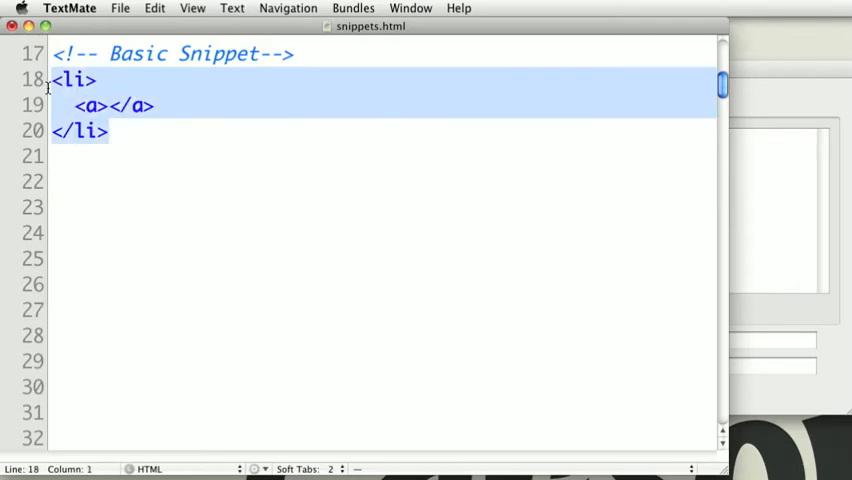
left_click(352, 8)
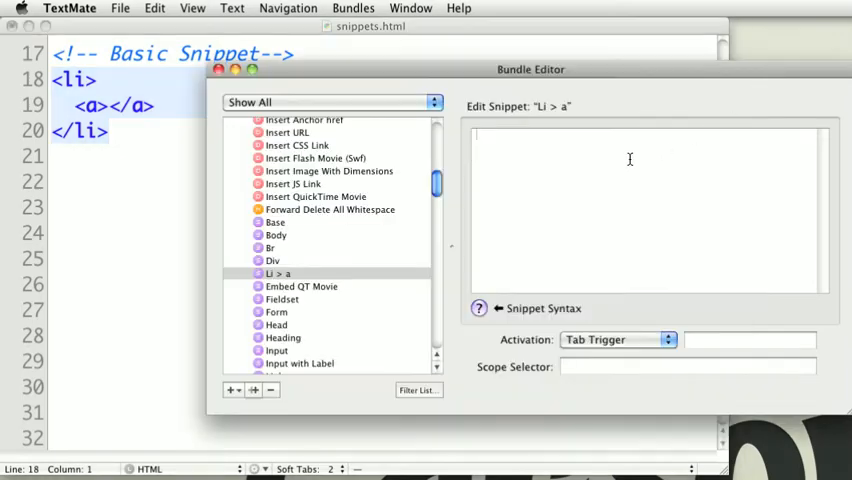
Paste the <li><a></a></li> markup into the Li > a snippet body.
type("1")
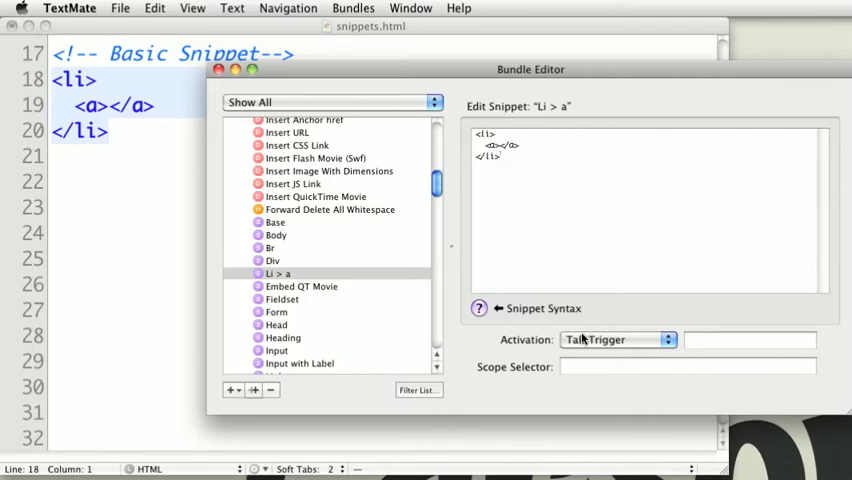
left_click(618, 339)
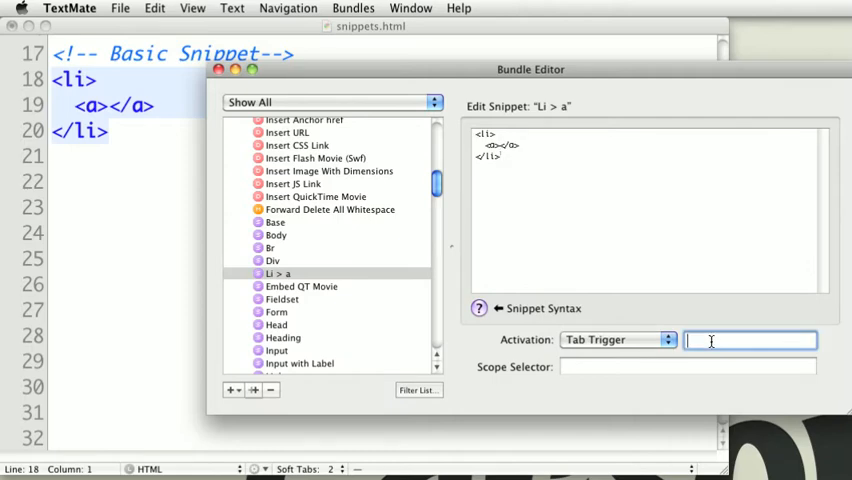
Enter lia as the Li > a snippet's tab trigger.
left_click(750, 340)
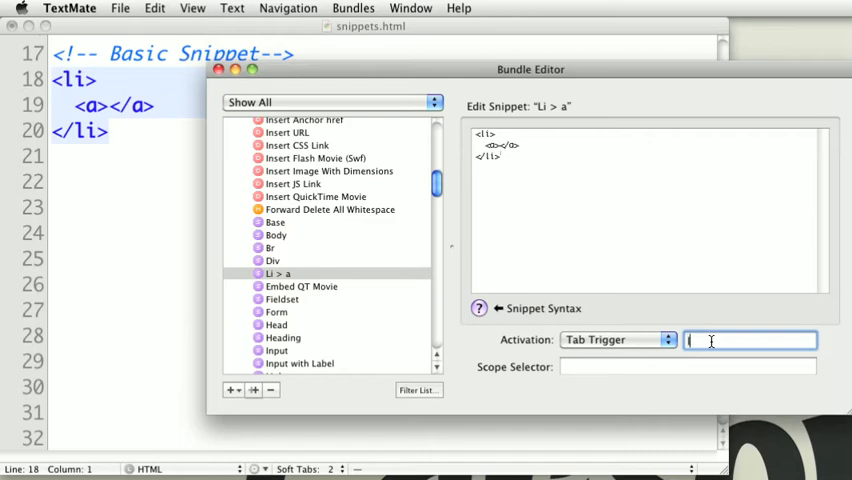
type("lia")
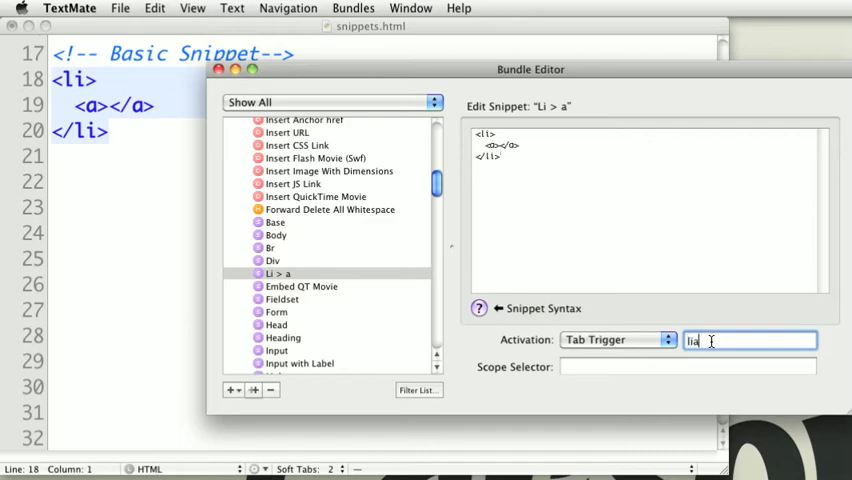
left_click(688, 366)
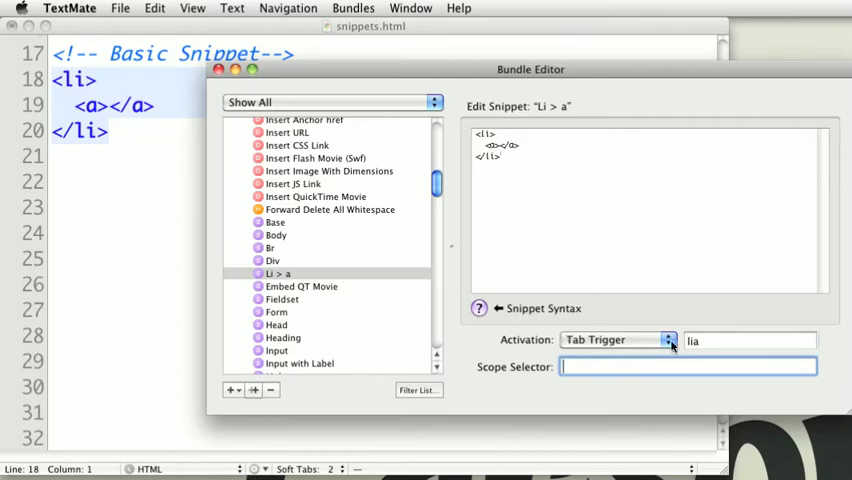
mouse_move(548, 308)
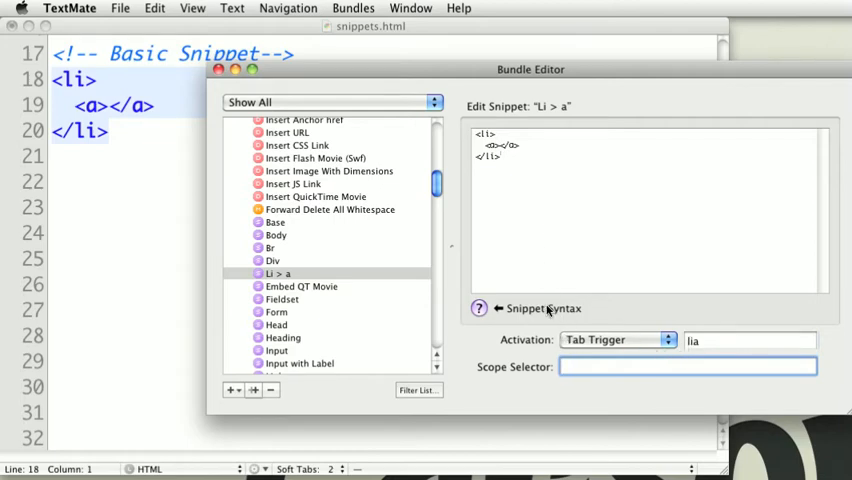
mouse_move(363, 261)
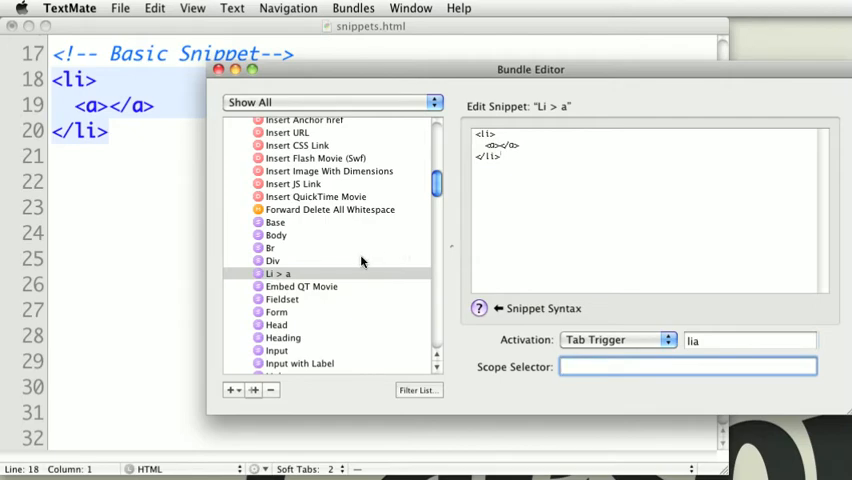
mouse_move(300, 273)
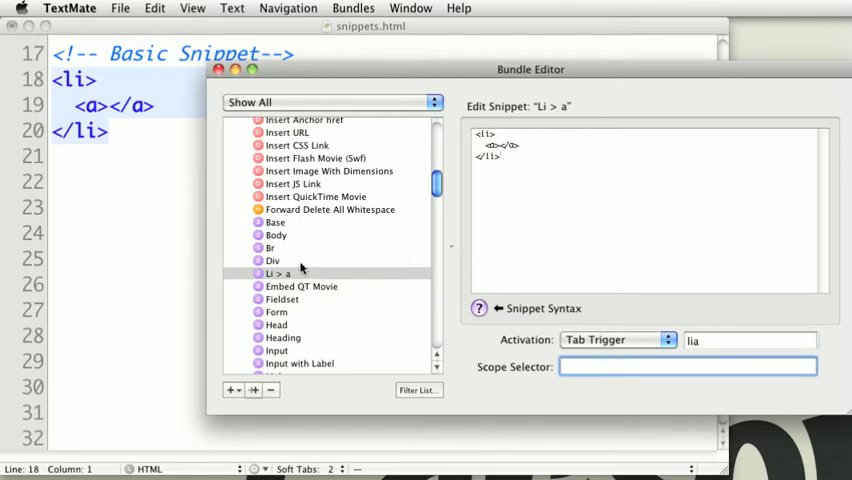
Check the Div snippet's scope, then give Li > a the scope text.html.
left_click(272, 260)
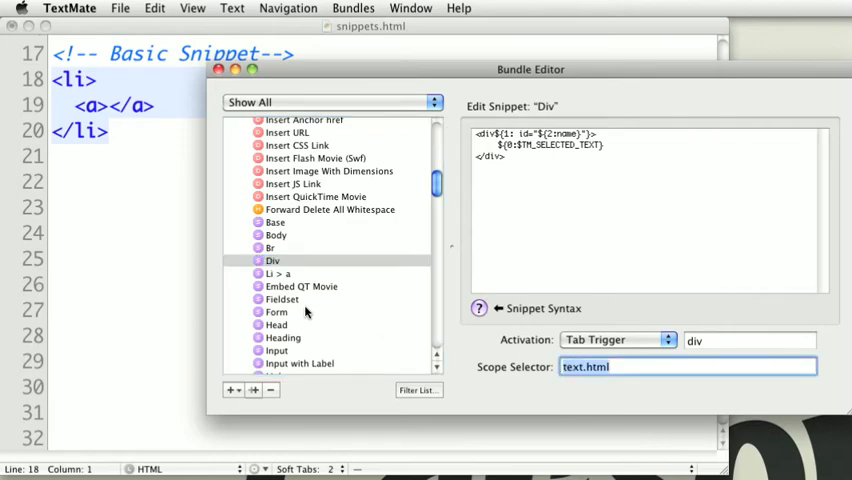
left_click(279, 273)
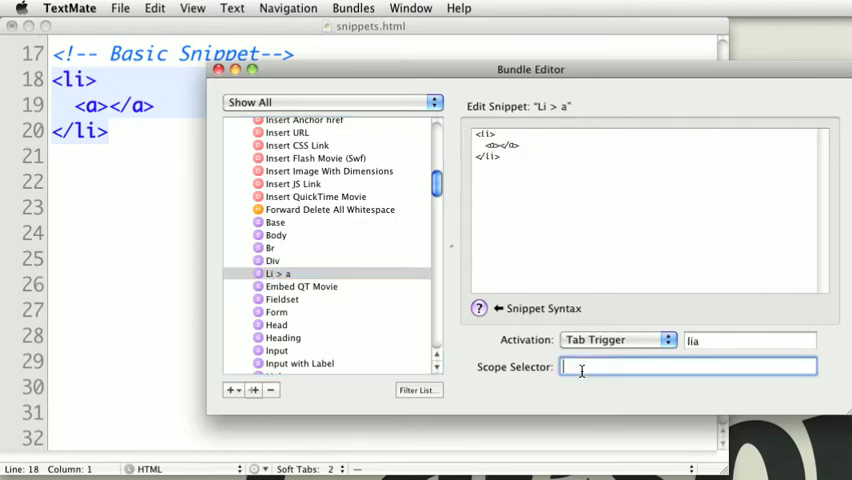
type("text.html")
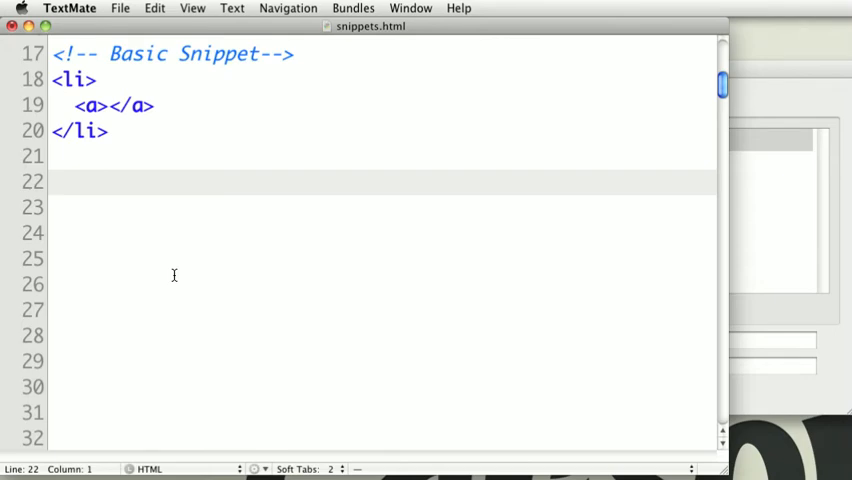
Type lia on line 22 and expand it with Tab, retrying the expansion once.
type("lia")
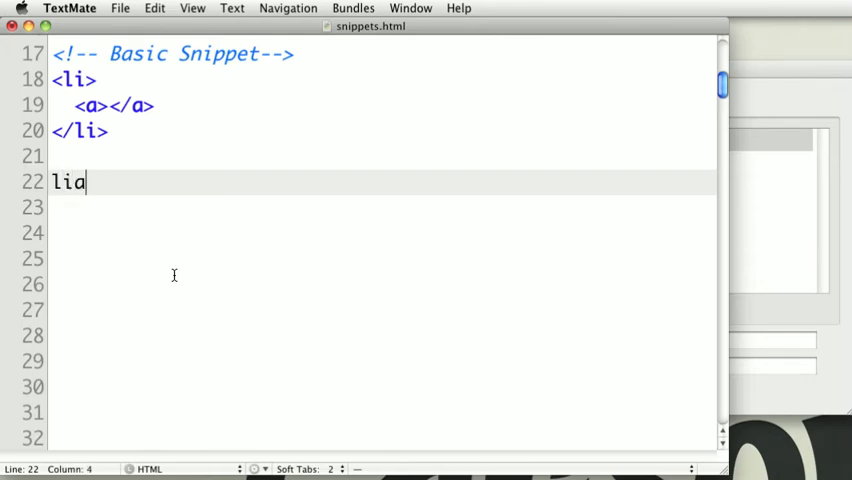
key("Tab")
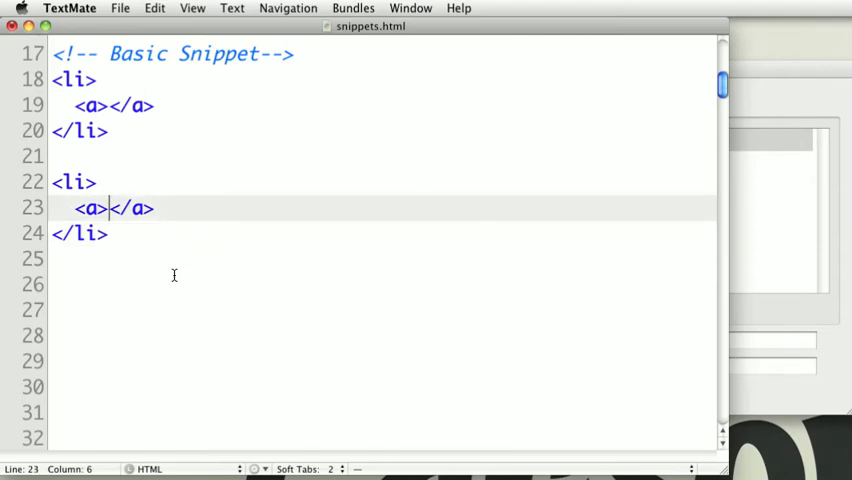
type("j")
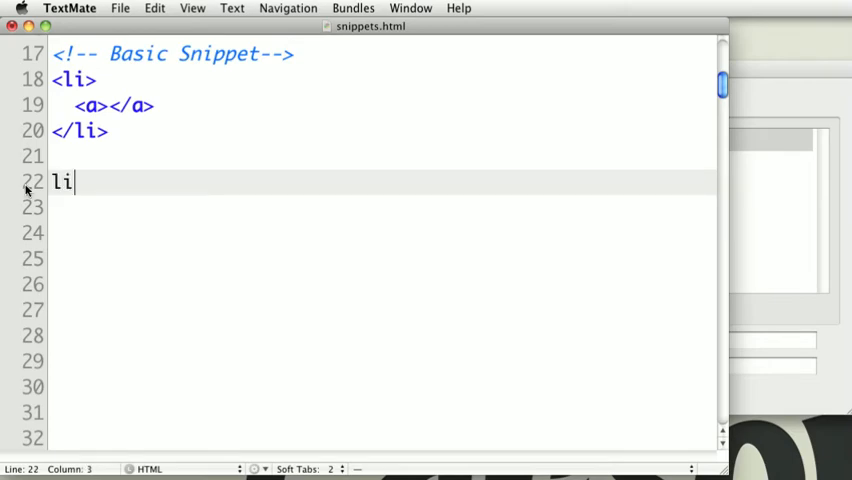
key("Tab")
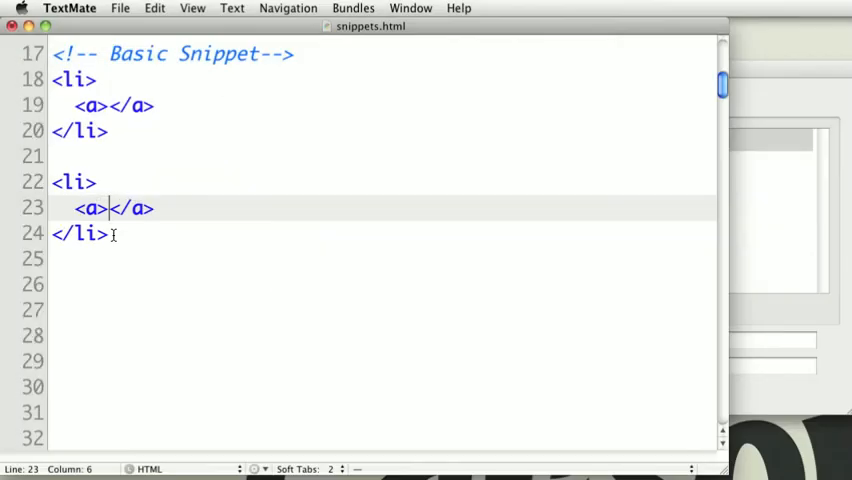
scroll("down", 3)
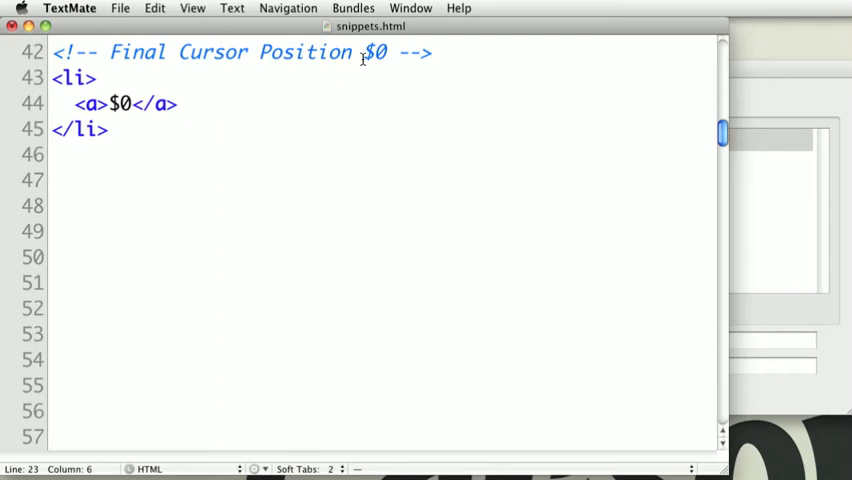
mouse_move(262, 93)
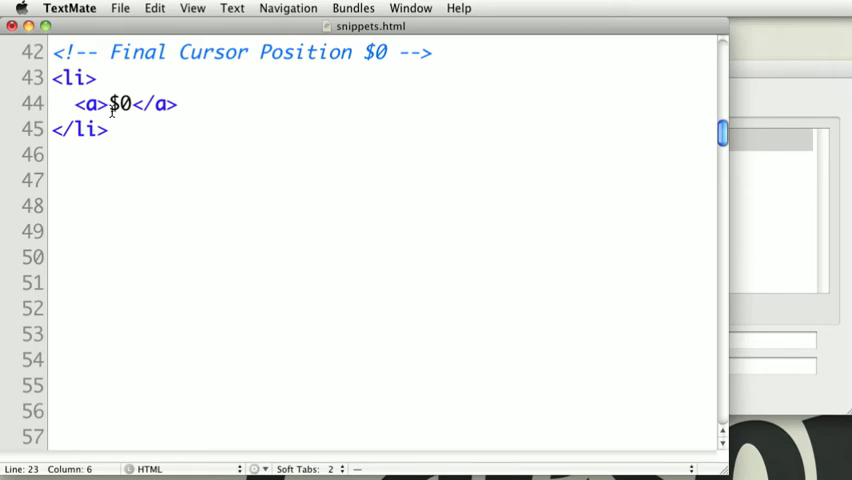
Insert $0 between the <a></a> tags in the Li > a snippet template.
left_click(117, 103)
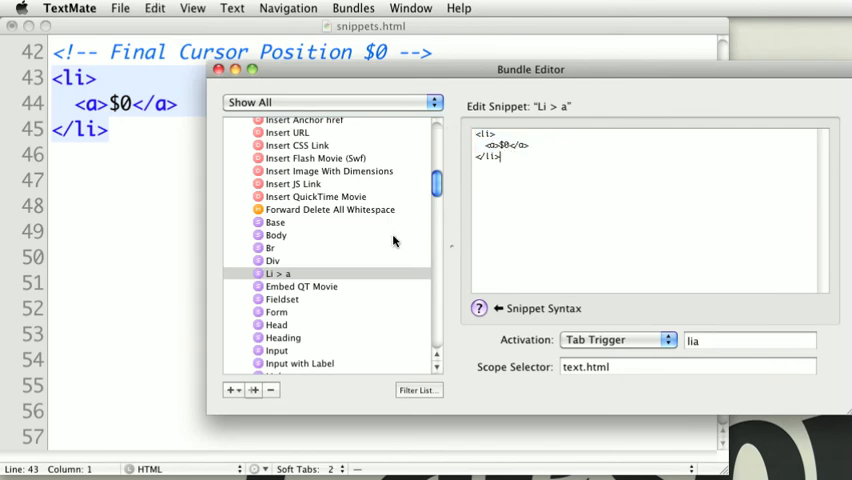
Expand lia on the empty line and type Home as the link text.
left_click(278, 273)
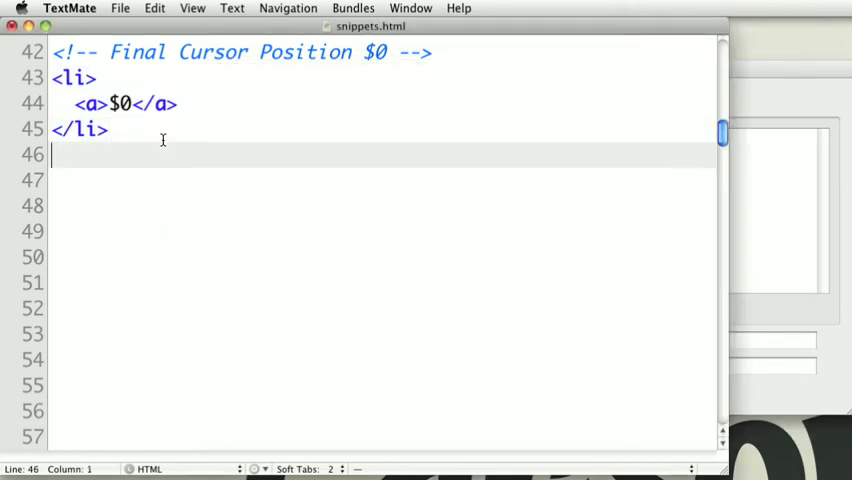
type("lia")
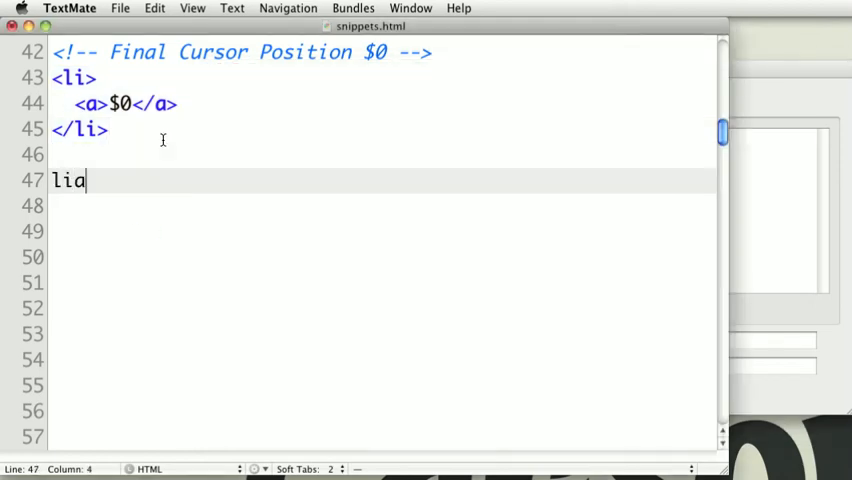
key("Tab")
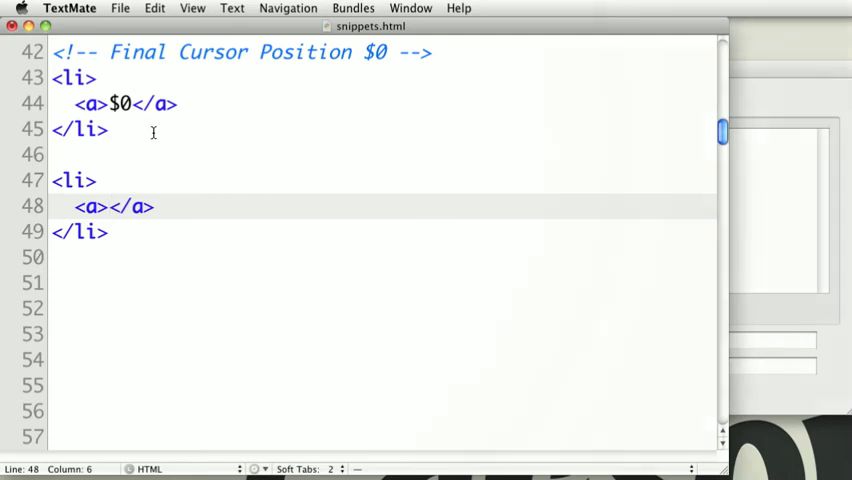
mouse_move(607, 372)
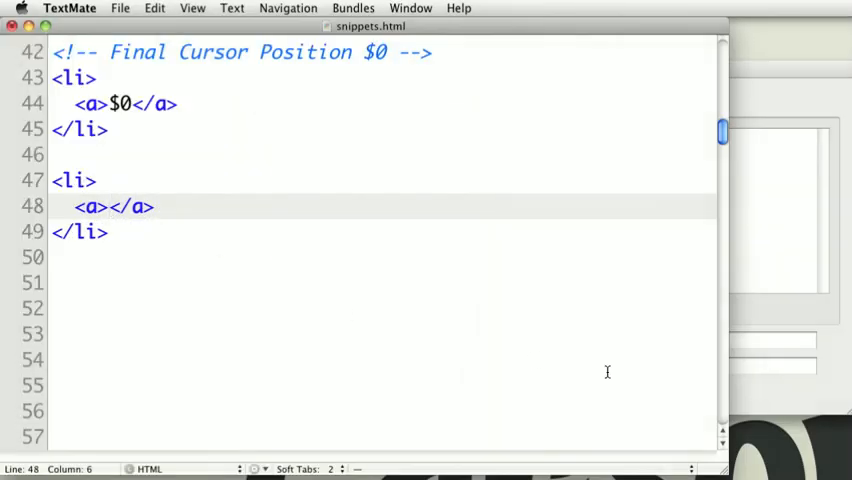
type("Home")
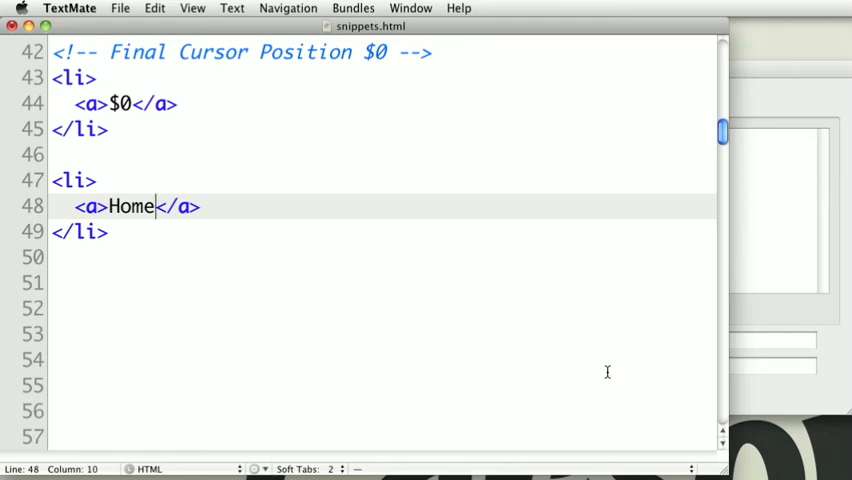
Fill the new list item's link href with 'index.html' on line 69.
scroll("down", 3)
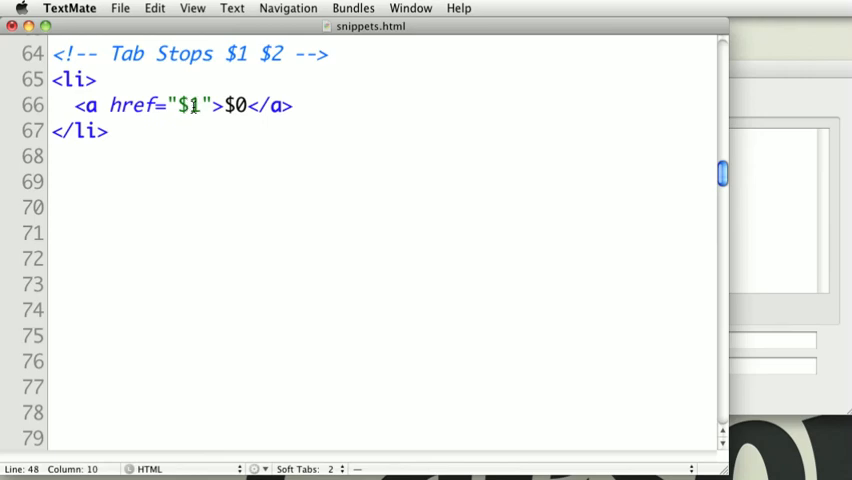
mouse_move(139, 131)
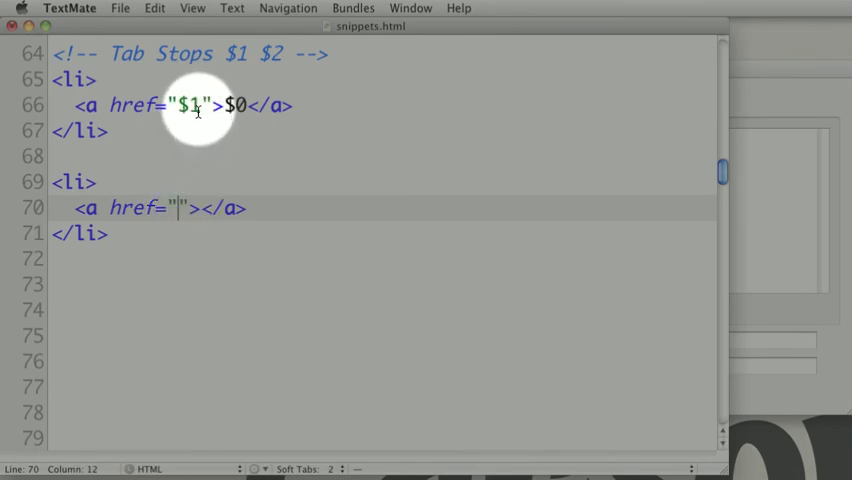
type("ind")
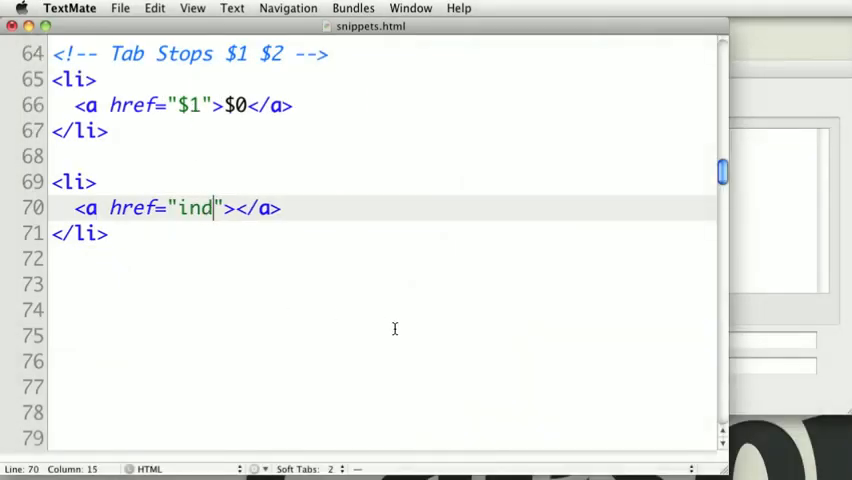
type("ex.html")
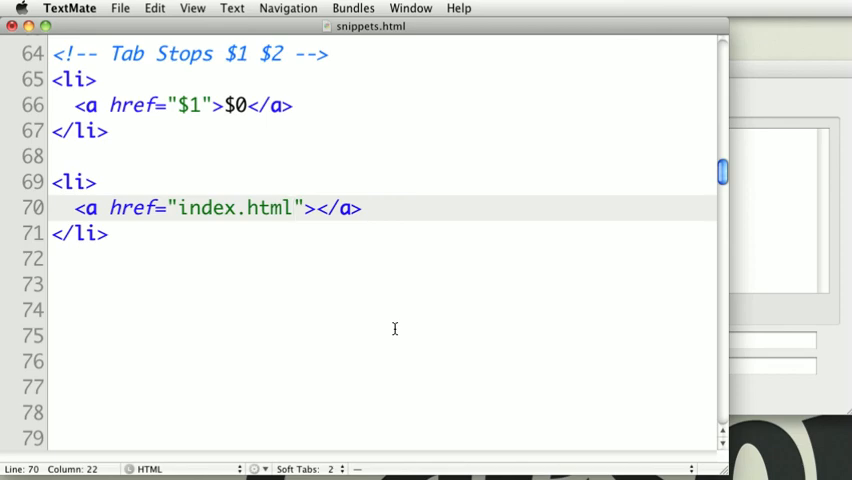